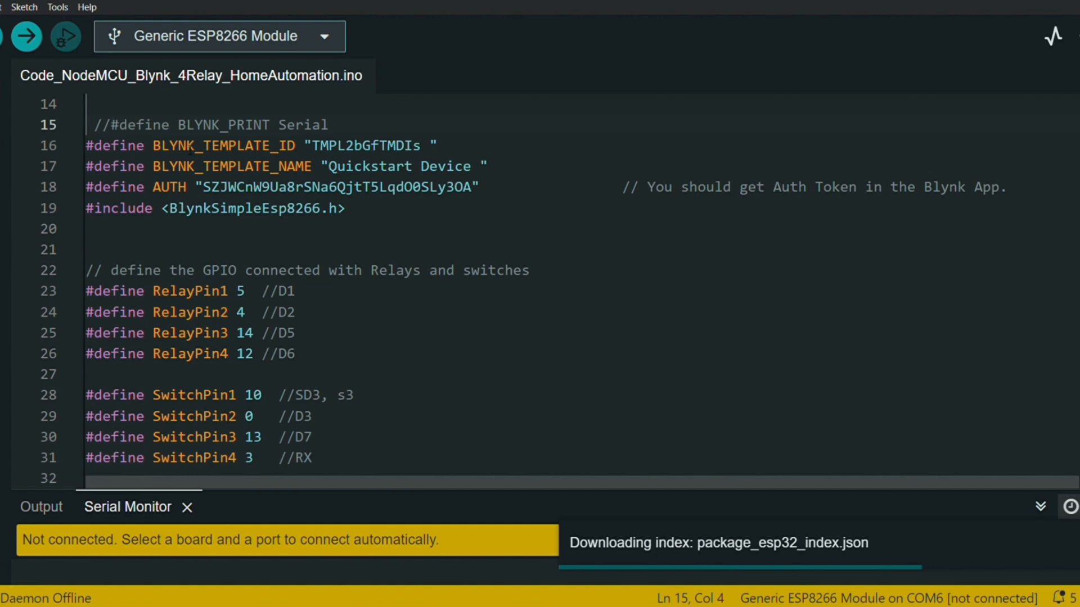
pyautogui.moveTo(224, 145)
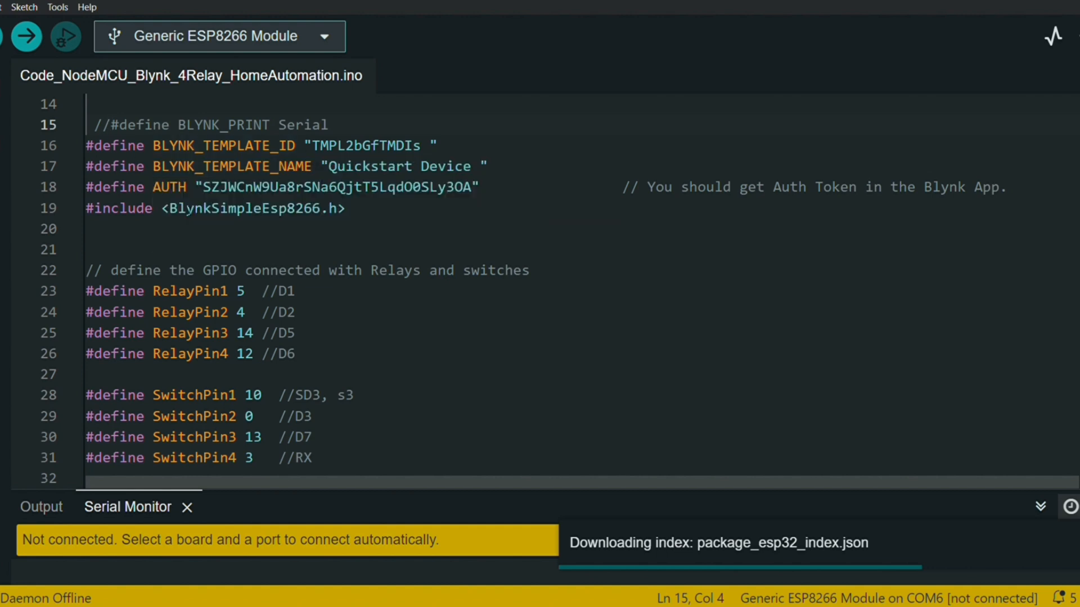
pyautogui.moveTo(168, 187)
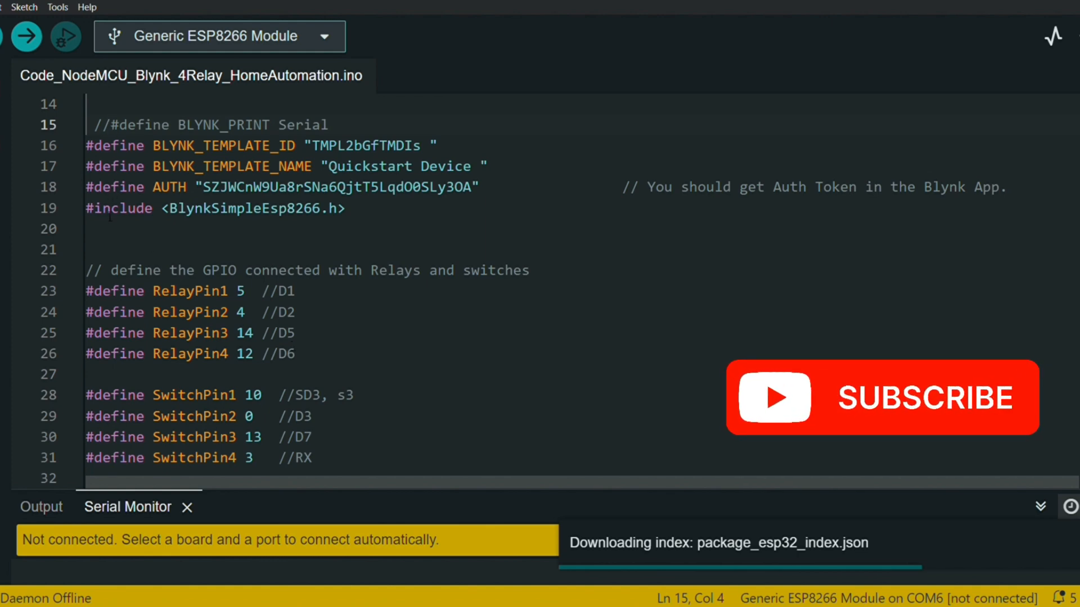
pyautogui.moveTo(253, 209)
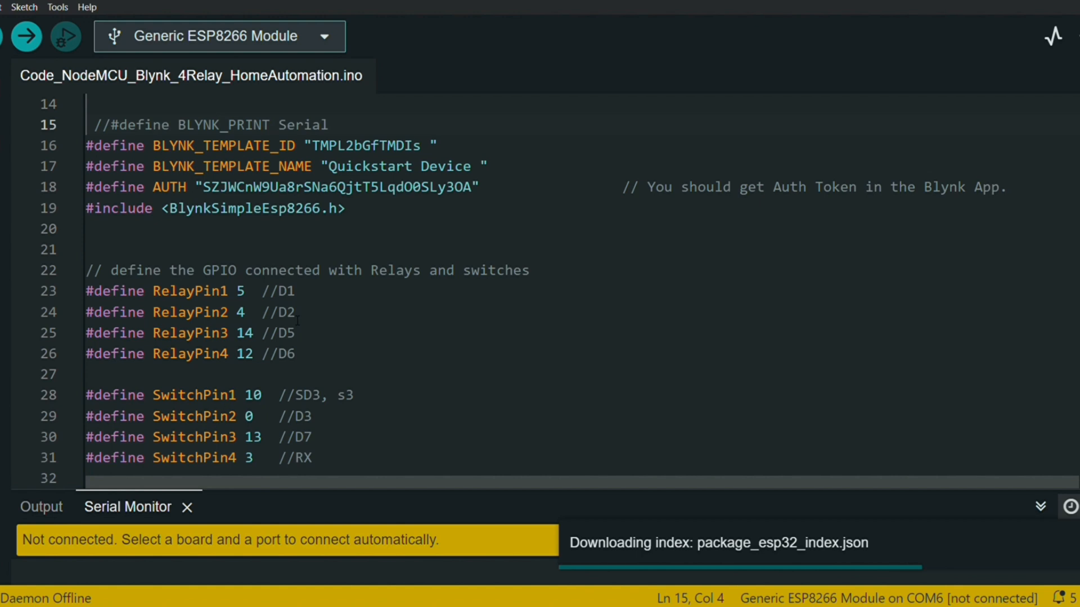
# - Scroll past the VPIN, toggleState and WiFi credential defines down to the relayOnOff function
pyautogui.scroll(-3)
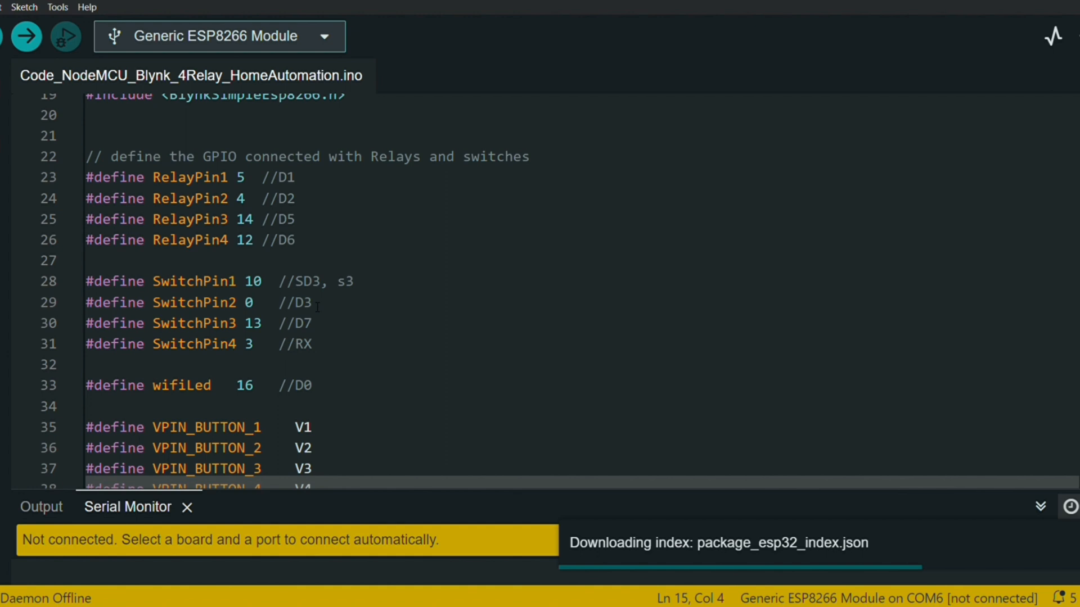
pyautogui.scroll(-3)
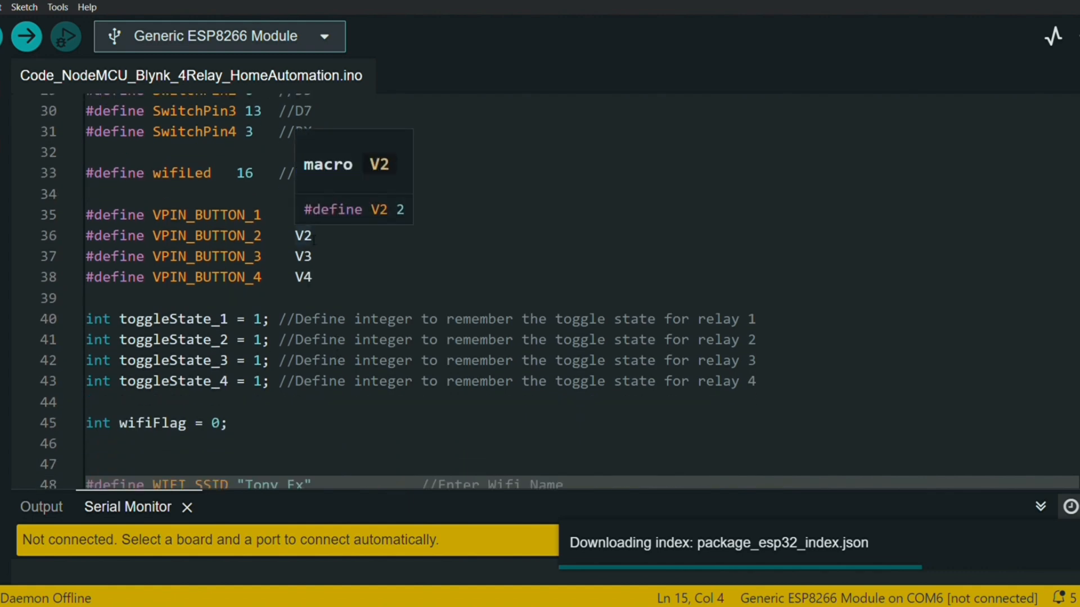
pyautogui.scroll(-3)
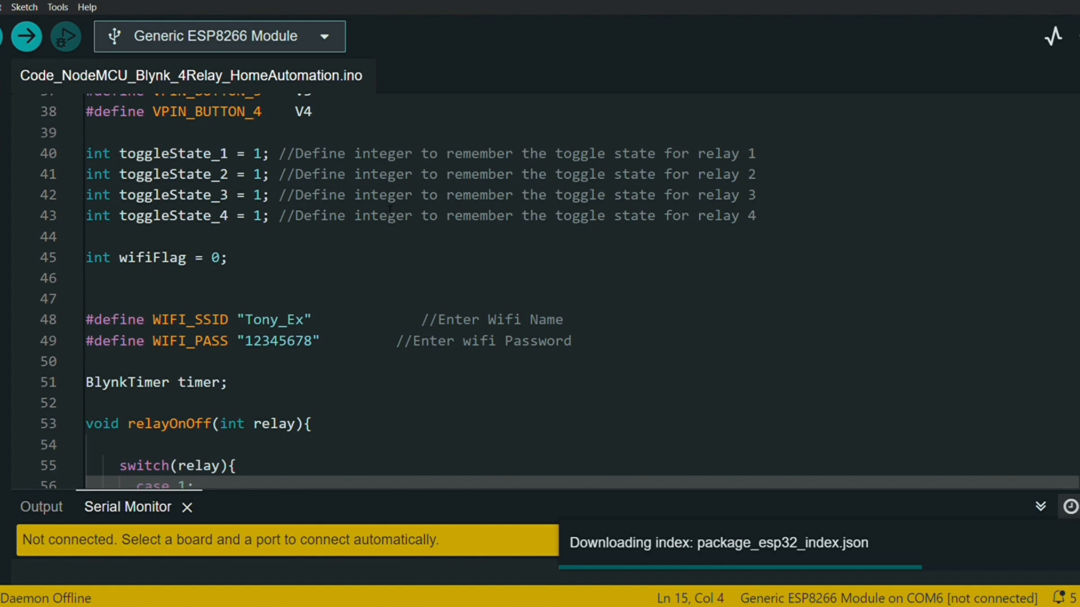
pyautogui.scroll(-3)
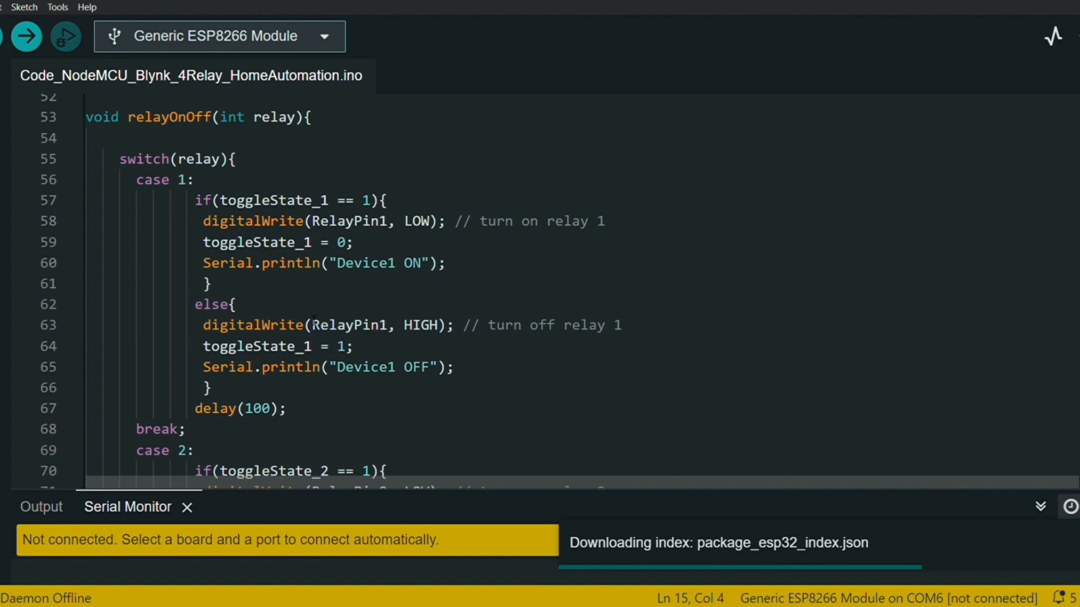
# - Scroll through the switch-control, Blynk sync and BLYNK_WRITE handlers, then upload the sketch to the ESP8266
pyautogui.scroll(-3)
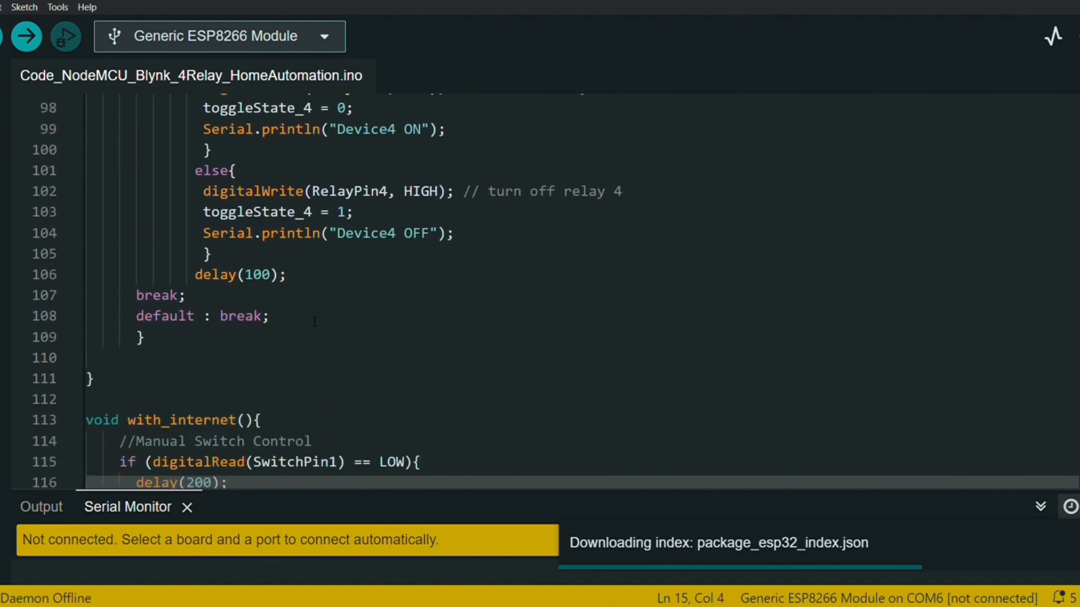
pyautogui.scroll(-3)
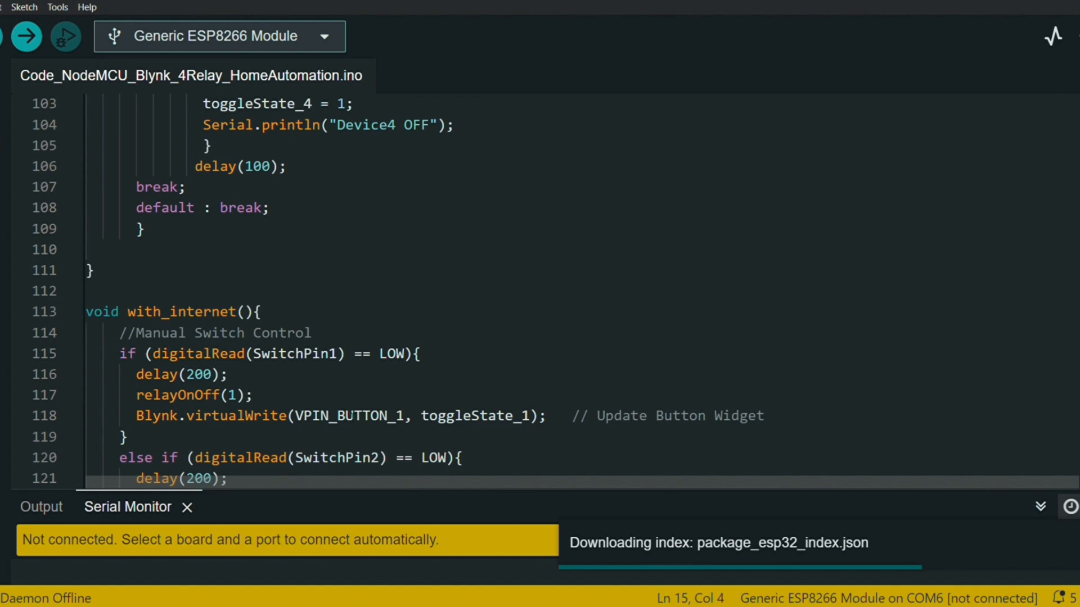
pyautogui.scroll(-3)
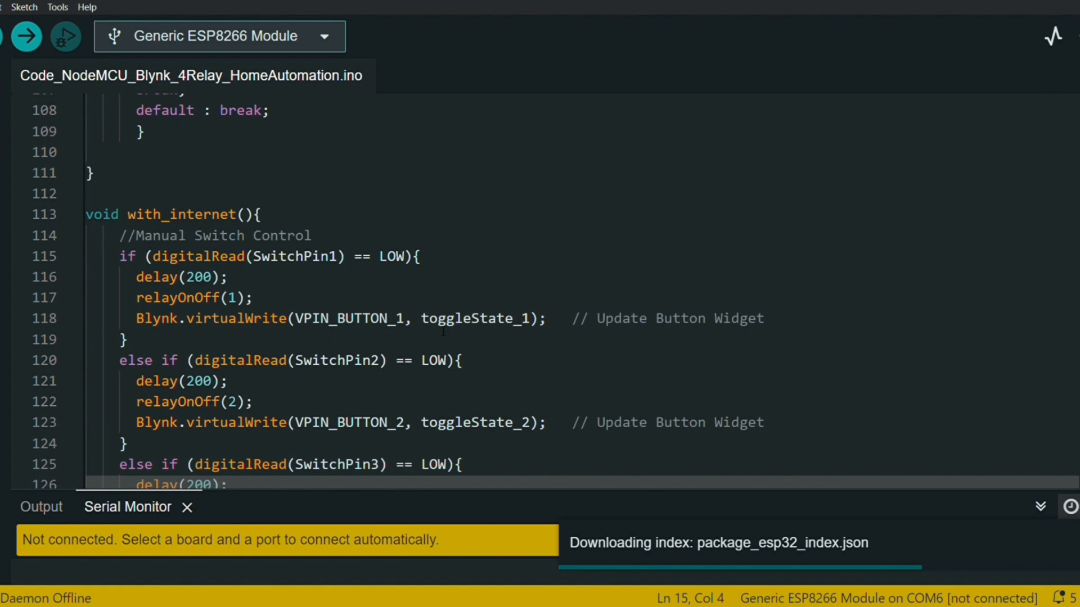
pyautogui.scroll(-3)
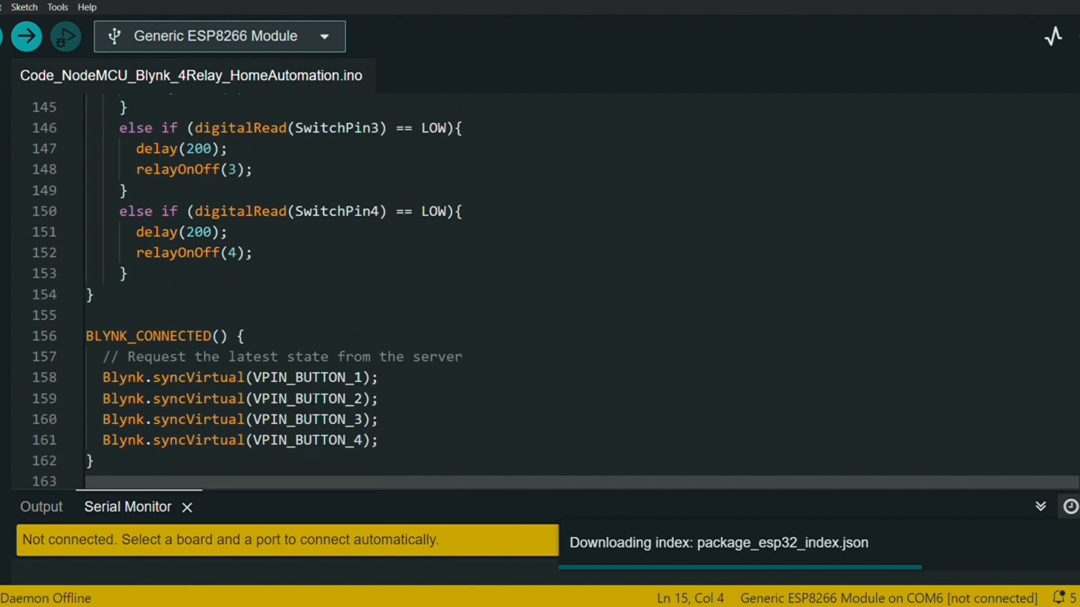
pyautogui.scroll(-3)
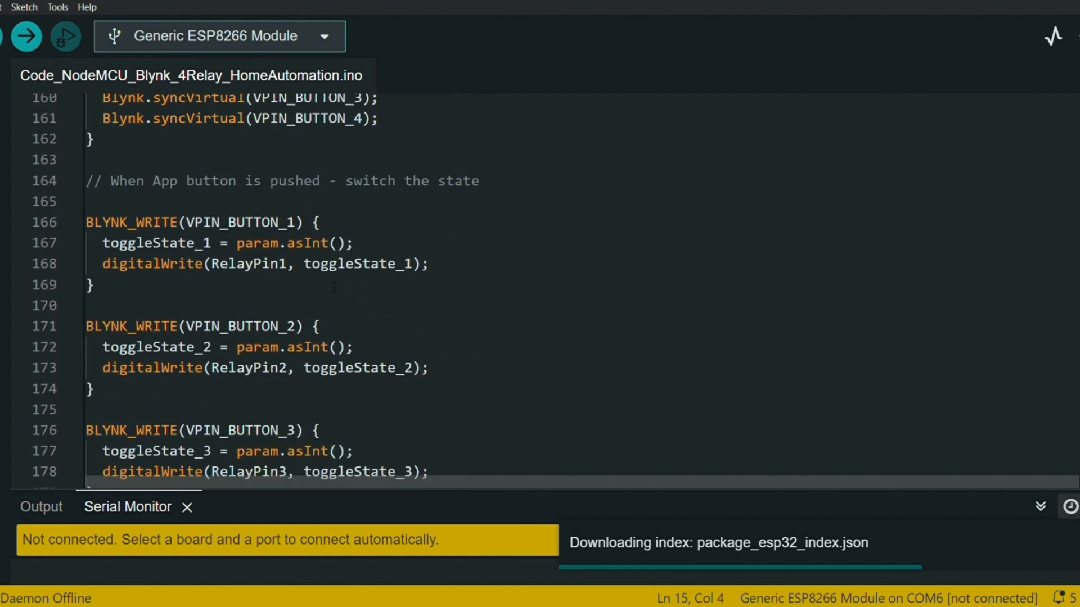
pyautogui.click(26, 36)
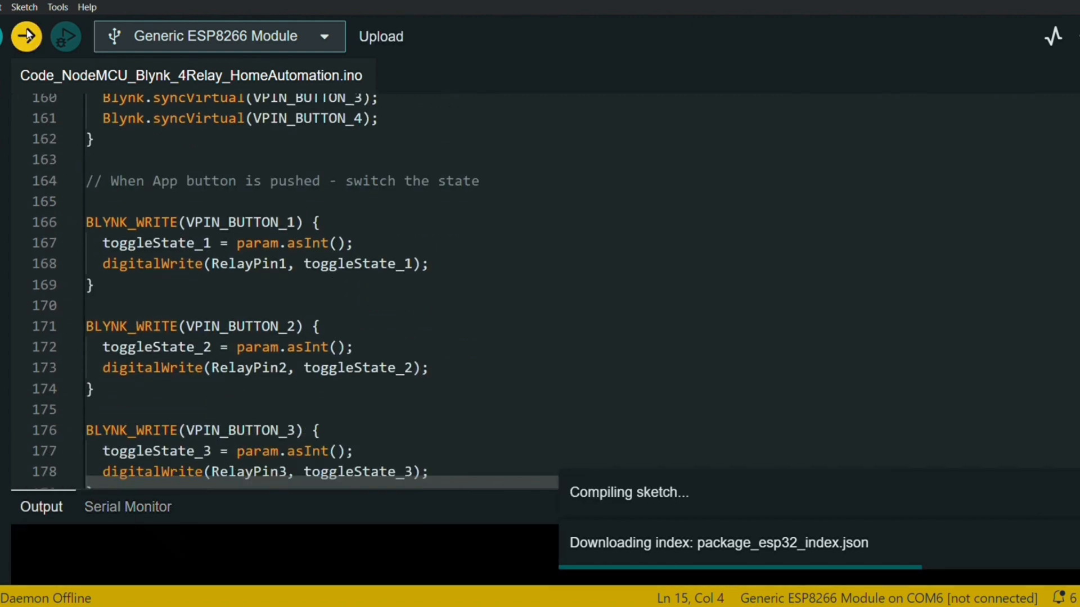